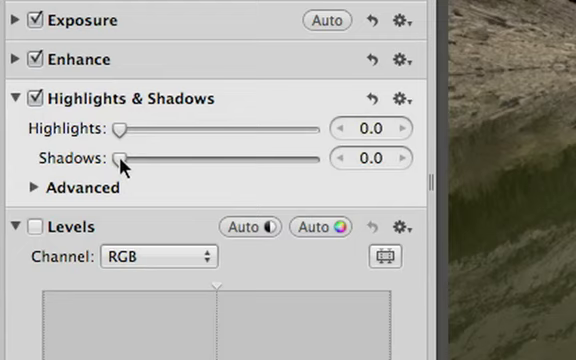
# Lift Shadows to about 25.86 and raise Highlights to about 58.97
pyautogui.moveTo(122, 158); pyautogui.dragTo(170, 158)
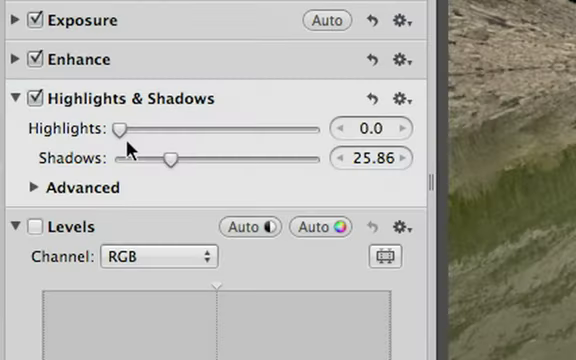
pyautogui.moveTo(120, 128); pyautogui.dragTo(200, 128)
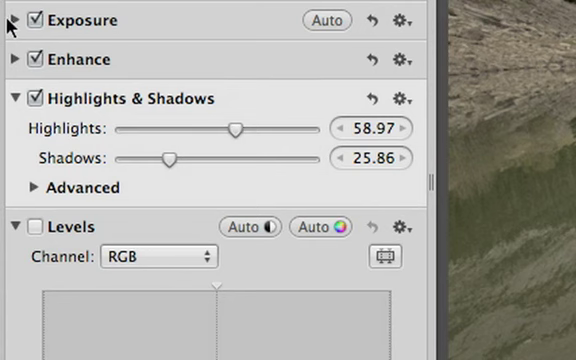
# Reveal the Exposure adjustment sliders showing Recovery 1.32 and Black Point 3.0
pyautogui.click(8, 20)
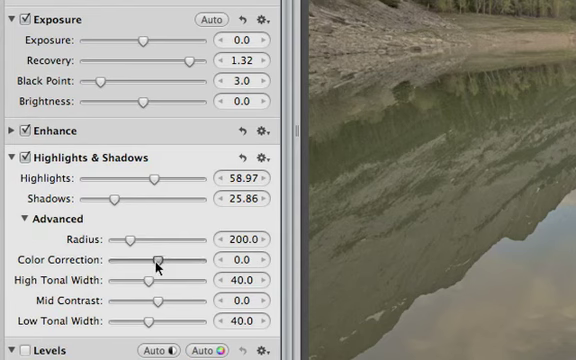
# Refine the advanced tonal settings and raise Highlights to 70.38
pyautogui.moveTo(158, 264); pyautogui.dragTo(188, 264)
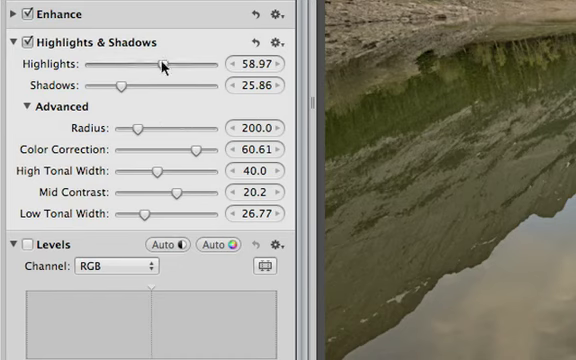
pyautogui.moveTo(156, 62); pyautogui.dragTo(176, 62)
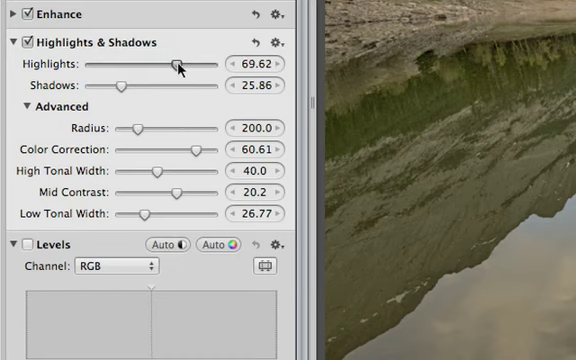
pyautogui.moveTo(176, 62); pyautogui.dragTo(184, 62)
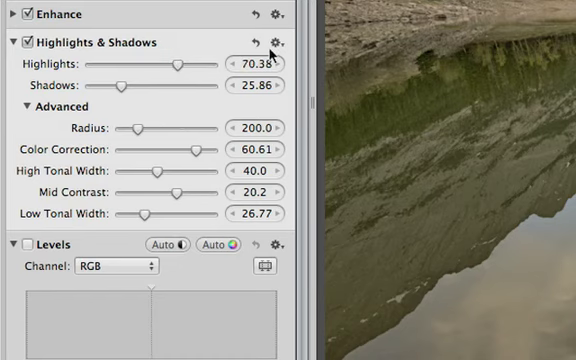
# Choose Brush Highlights & Shadows in from the adjustment's gear menu
pyautogui.click(276, 40)
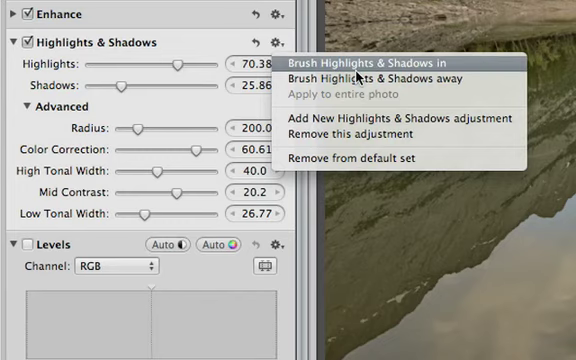
pyautogui.click(358, 56)
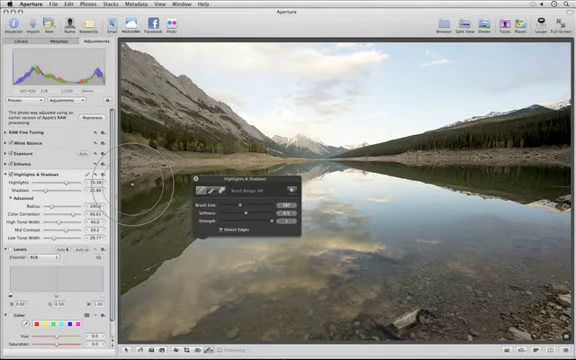